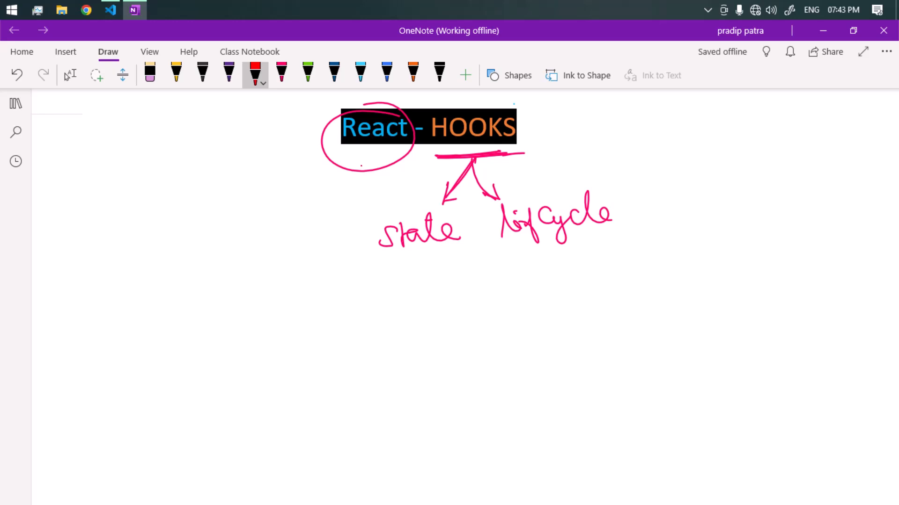
Step: Underline State and Lifecycle and circle HOOKS in red ink
left_click_drag(386, 252, 457, 244)
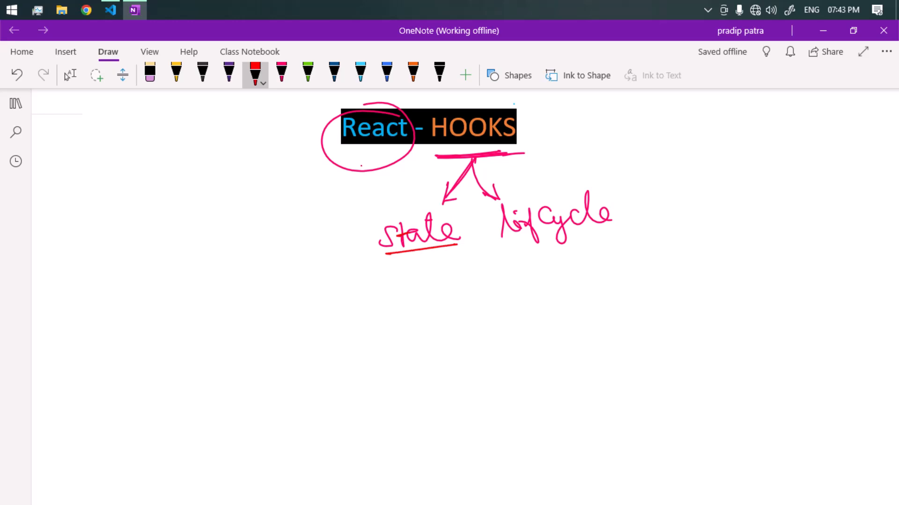
left_click_drag(504, 238, 650, 231)
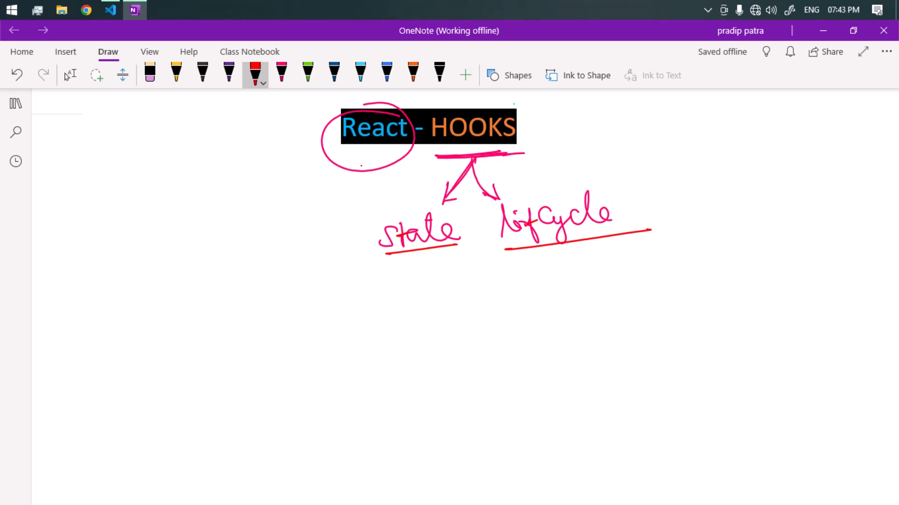
left_click_drag(410, 149, 505, 103)
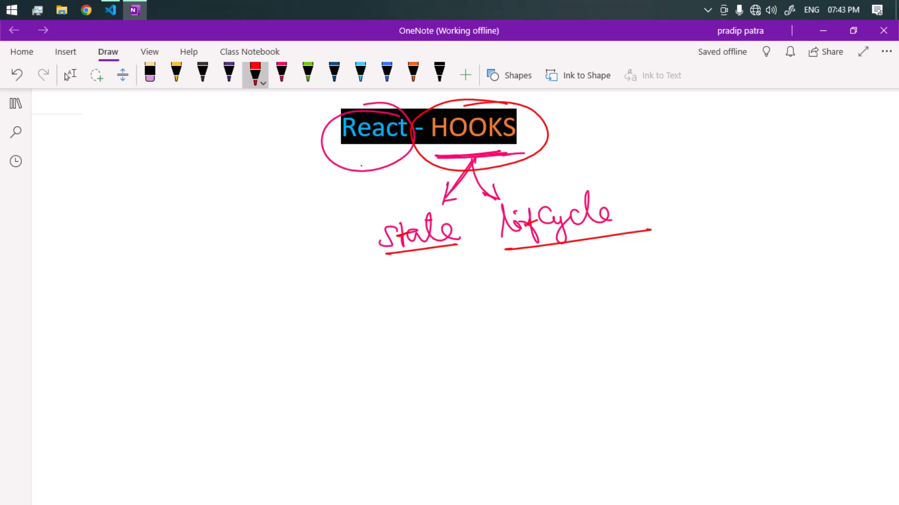
Step: Circle the State branch in green ink
left_click(308, 73)
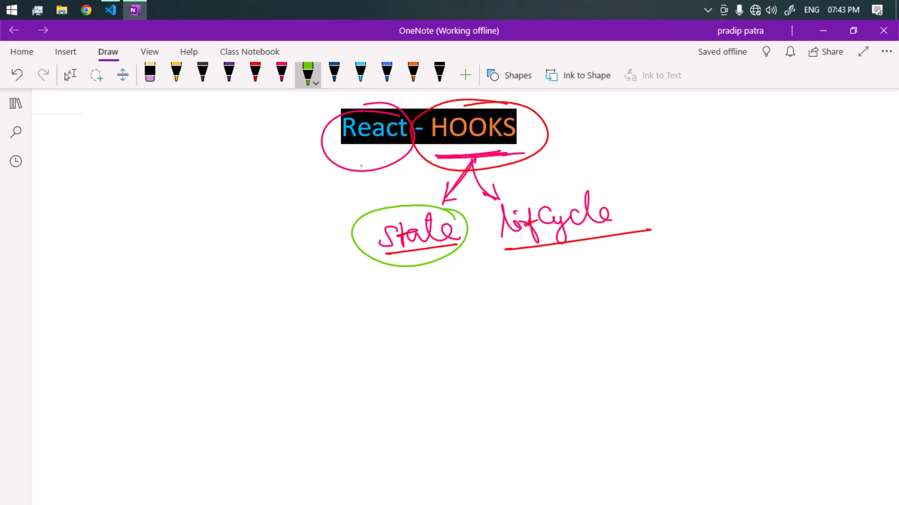
left_click_drag(476, 206, 624, 247)
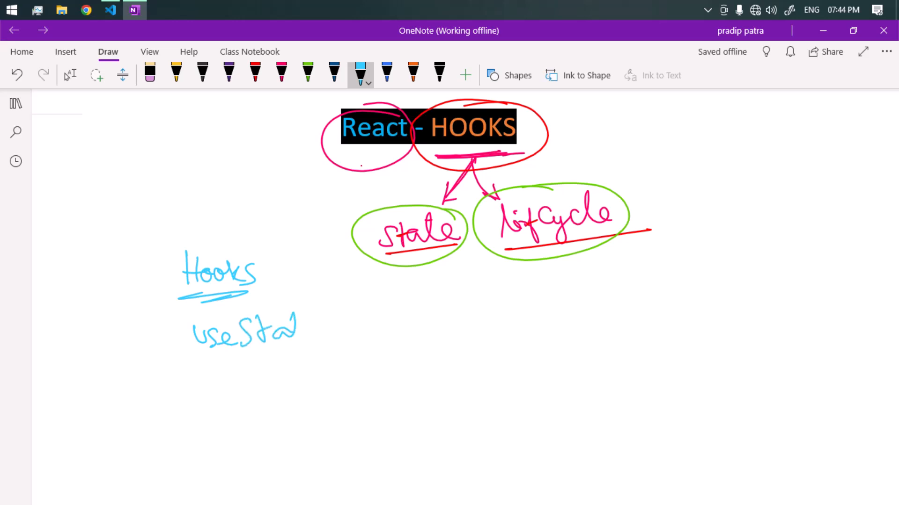
Step: Write useState() and useEffect() under Hooks, then pick the dark blue pen
left_click_drag(275, 329, 366, 340)
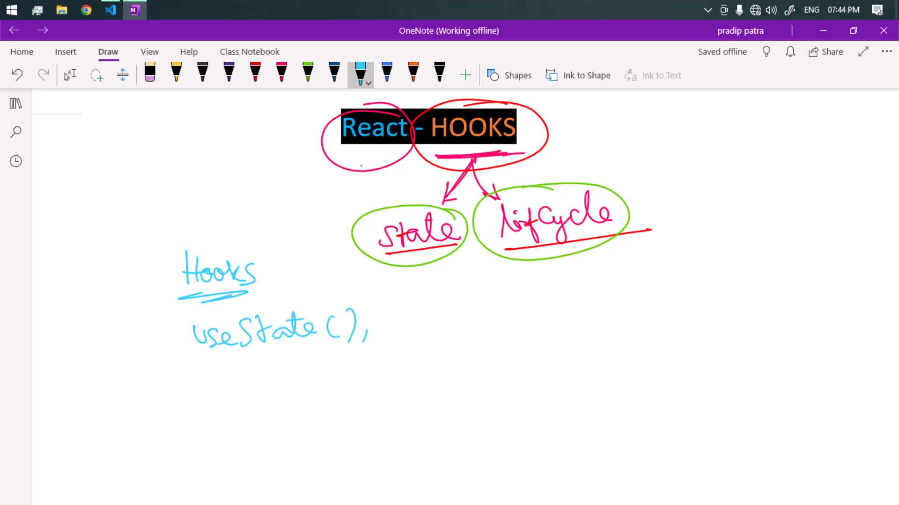
left_click_drag(189, 375, 275, 375)
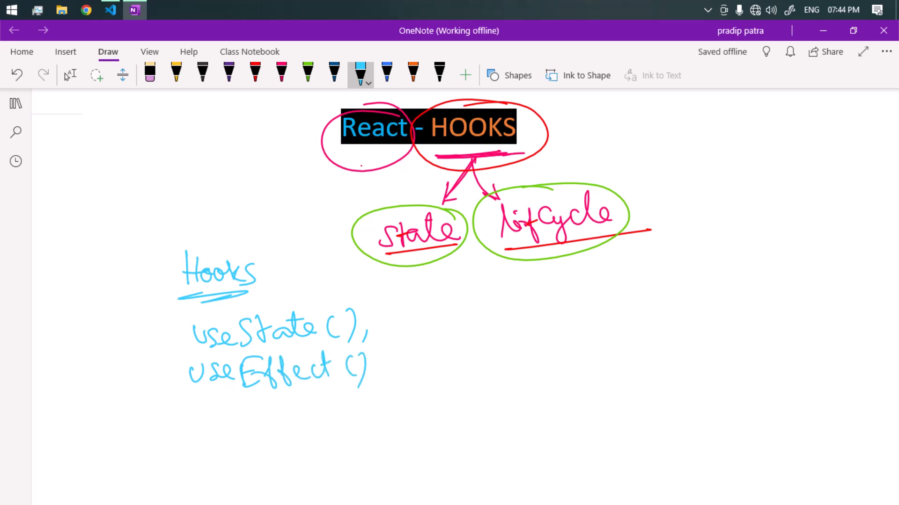
left_click(307, 73)
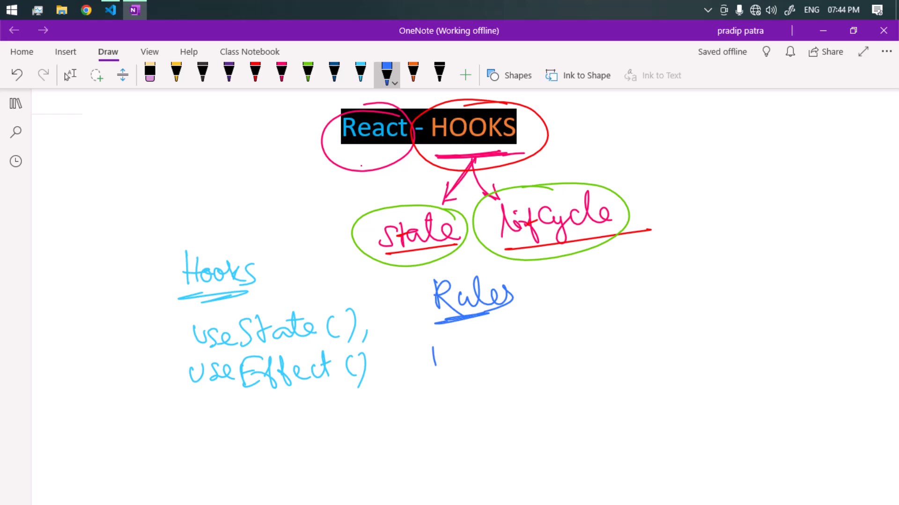
Step: Write rule 1 'Top level, loop, condition, nested' with nested underlined, and start rule II 'Called function'
left_click_drag(435, 344, 437, 373)
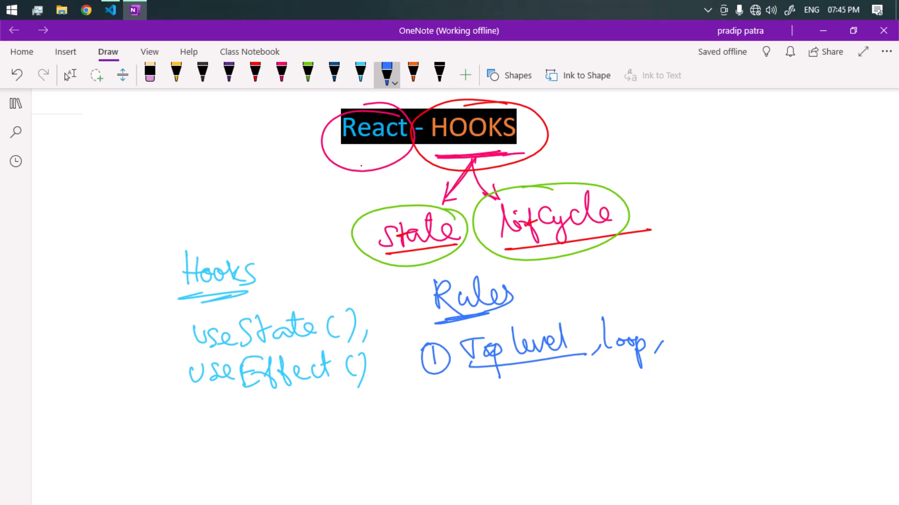
left_click_drag(667, 332, 762, 344)
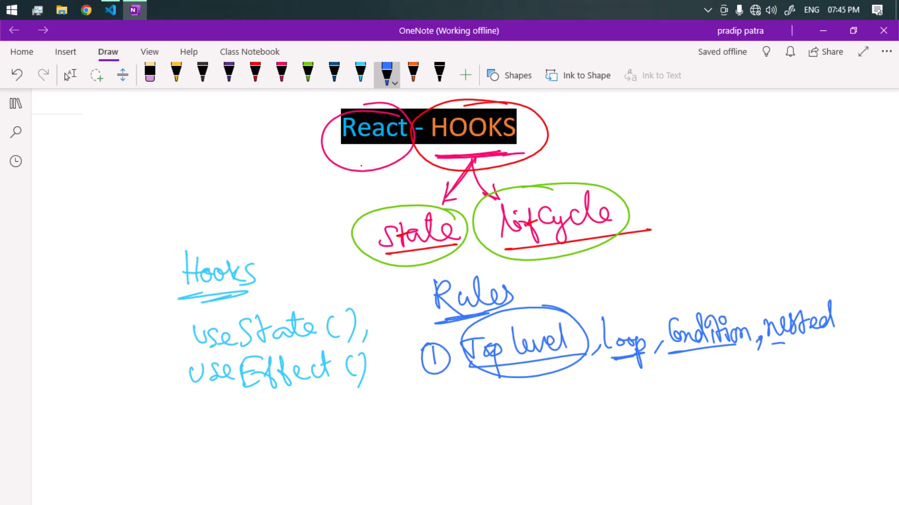
left_click_drag(775, 344, 837, 339)
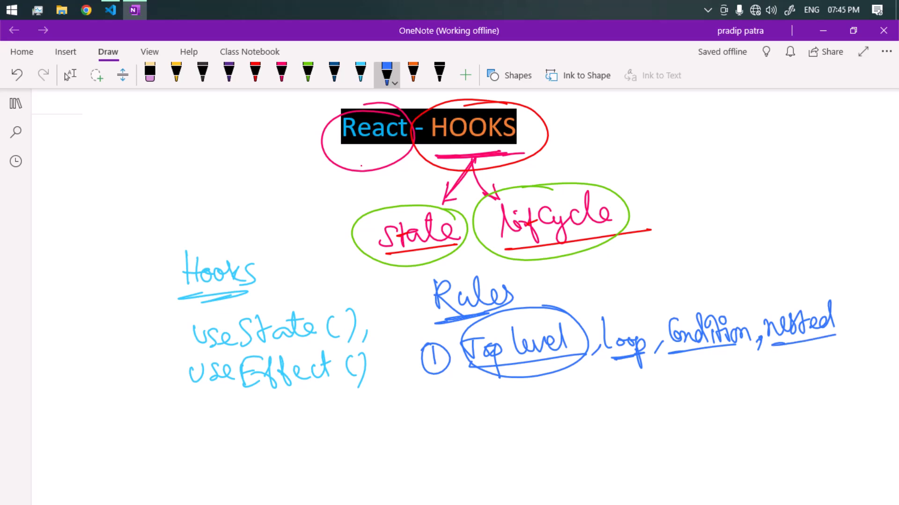
left_click_drag(435, 407, 465, 435)
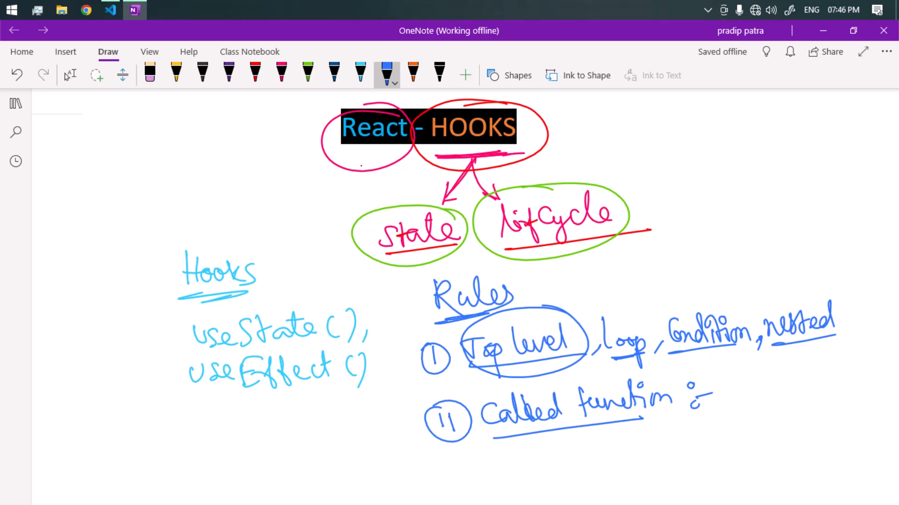
Step: Add 'Comp, Custom Hooks' after Called function in rule II
left_click_drag(728, 395, 791, 402)
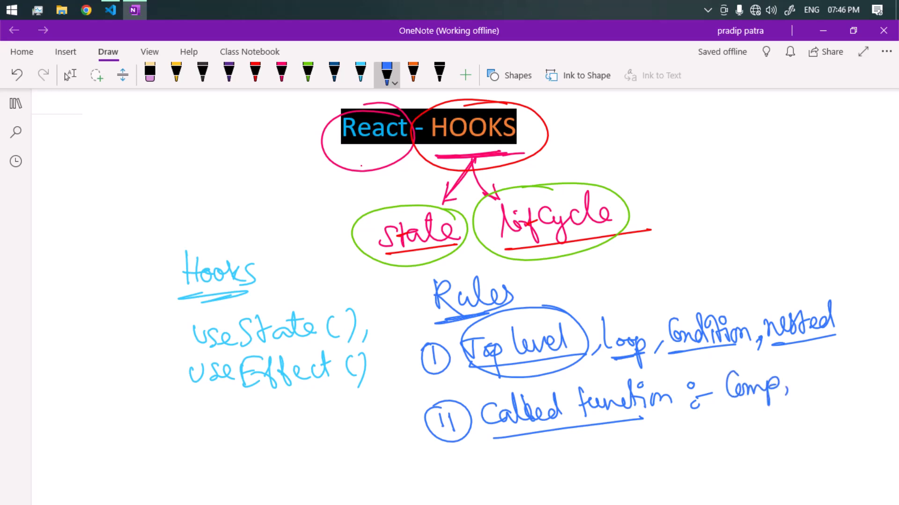
left_click_drag(796, 384, 848, 381)
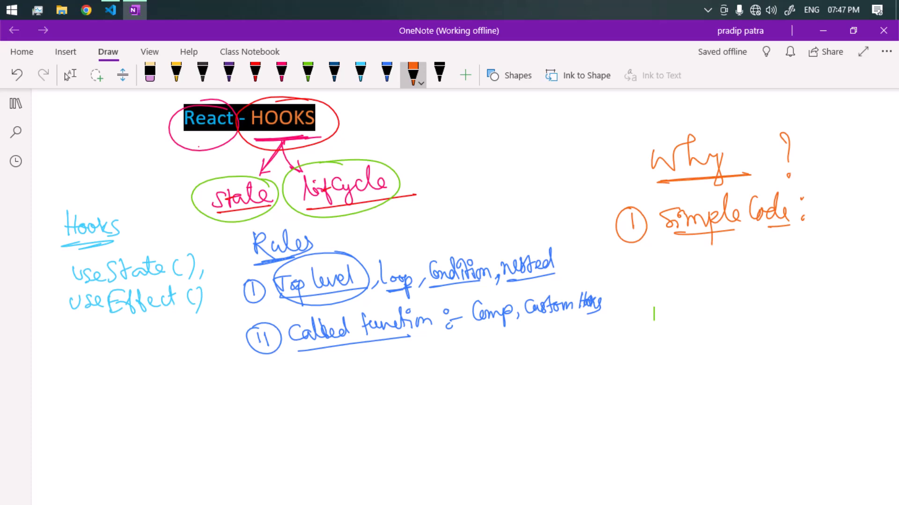
Step: Add reason II 'Readability, Reusability' to the orange Why? list
left_click_drag(627, 264, 637, 287)
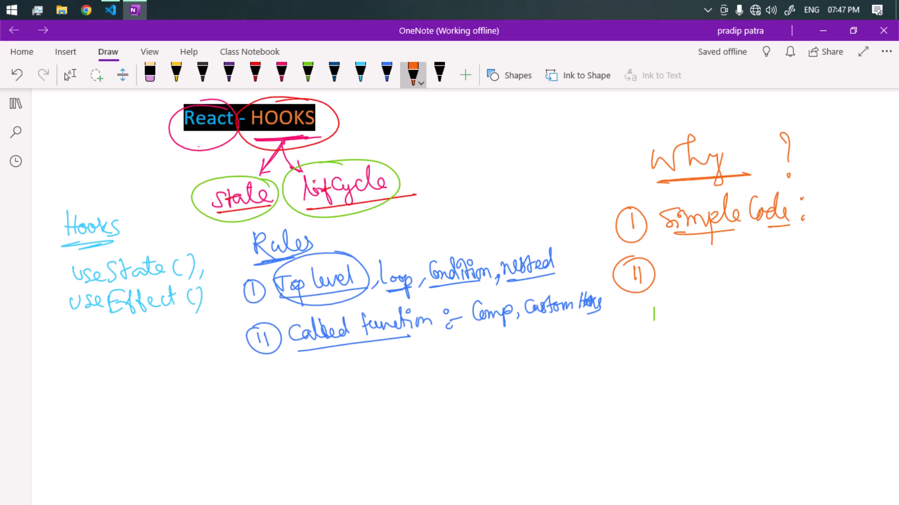
left_click_drag(662, 261, 665, 280)
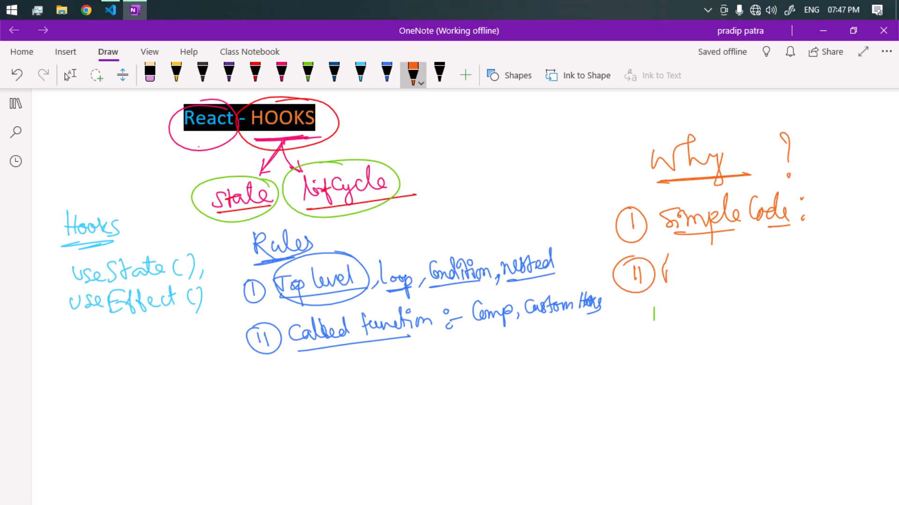
left_click_drag(665, 272, 797, 272)
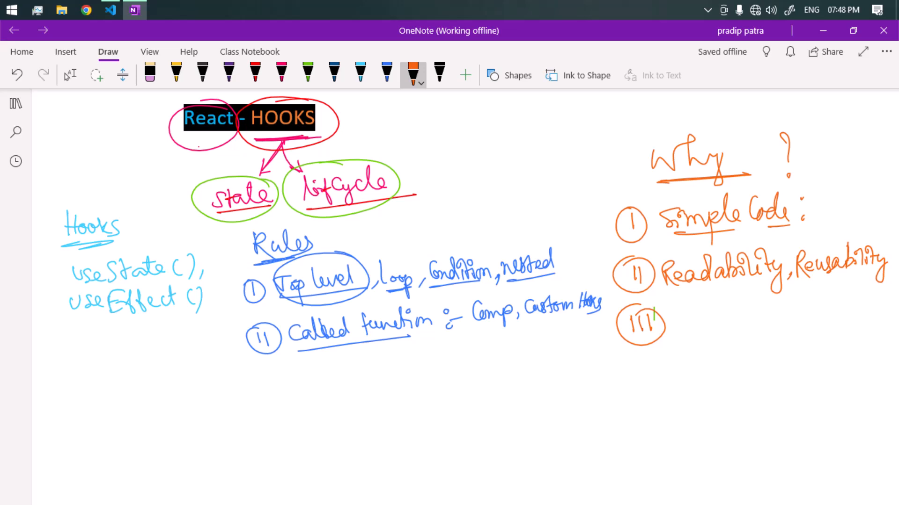
Step: Add reason III 'No need class Comp' to the Why? list
left_click_drag(679, 316, 707, 318)
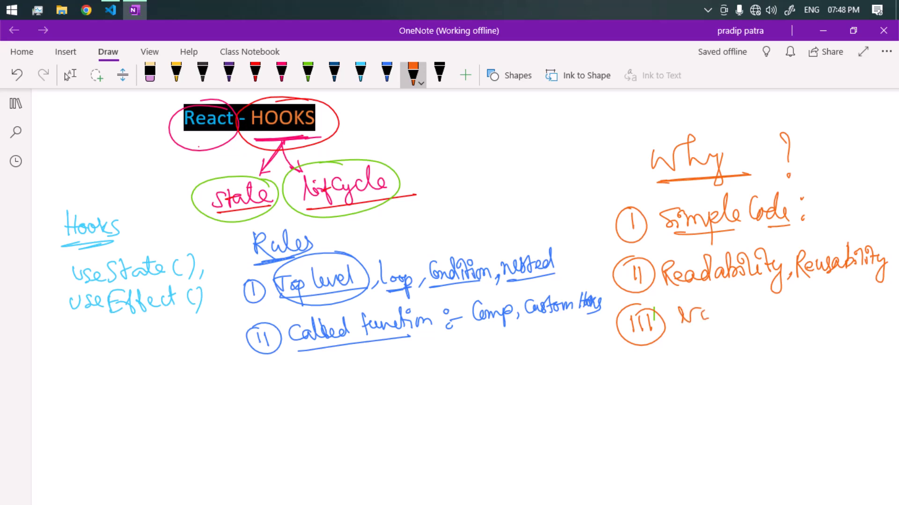
left_click_drag(676, 312, 797, 310)
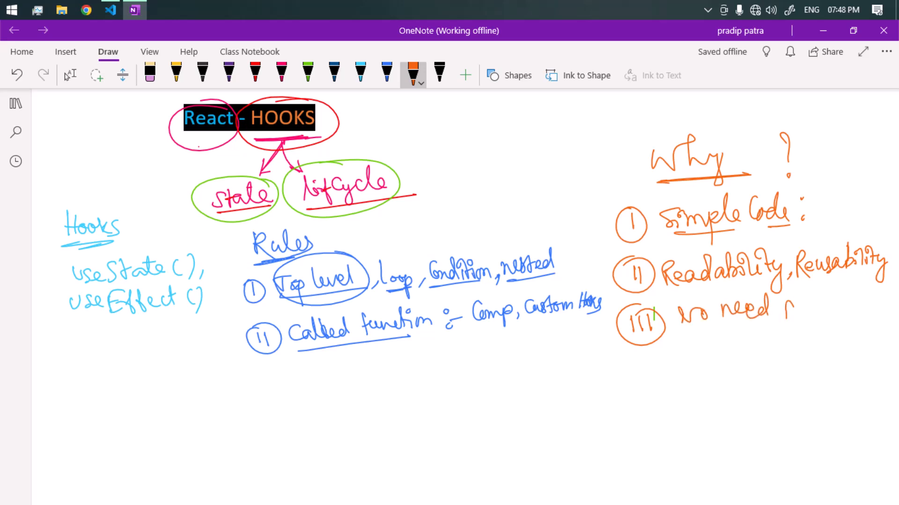
left_click(176, 73)
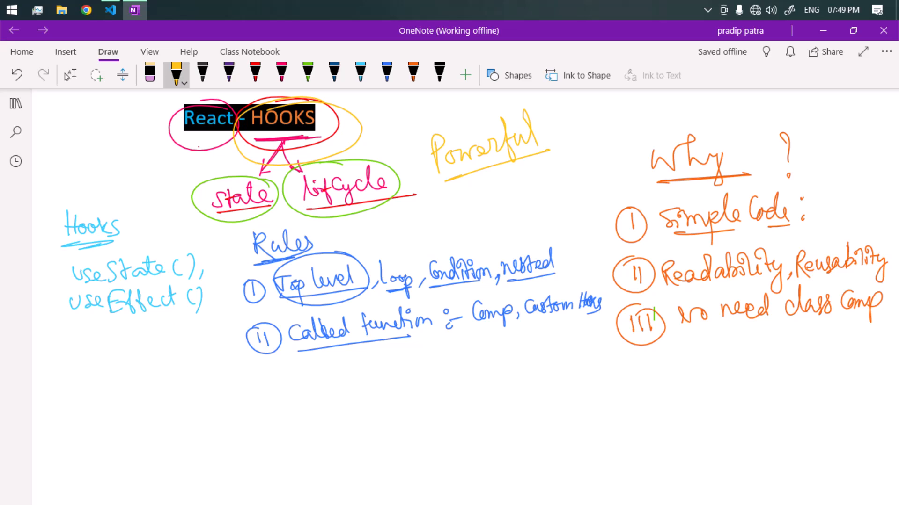
Step: Draw a yellow brace grouping useState() and useEffect() under Hooks
left_click_drag(63, 252, 62, 356)
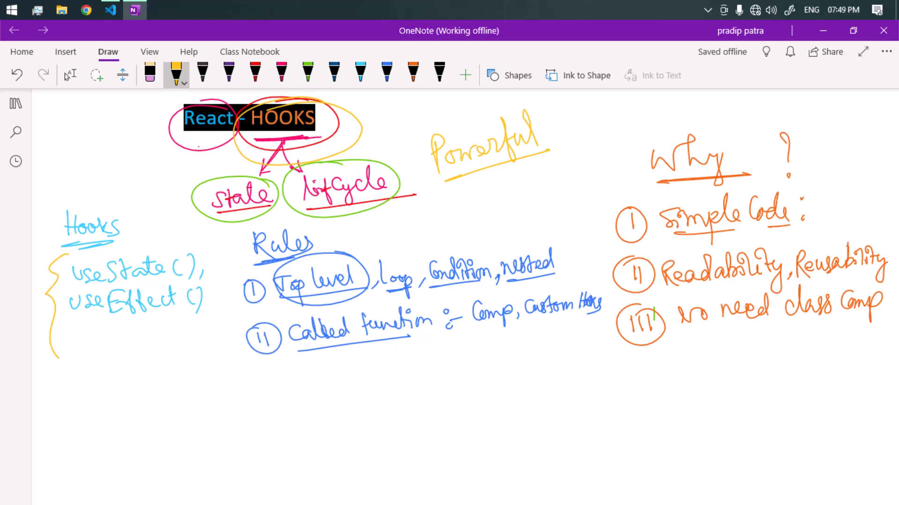